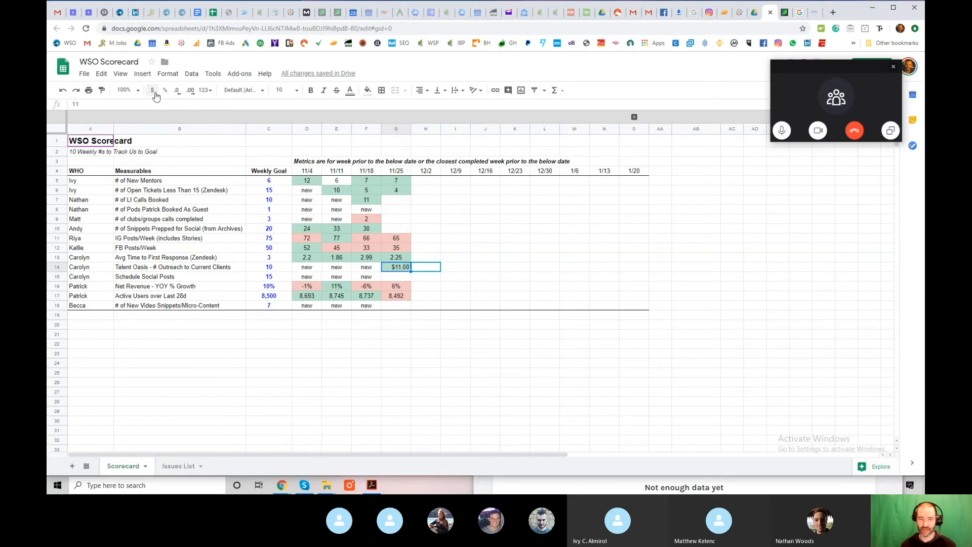
# - Show the WSO mentor profiles whose current industry is Corporate Finance
pyautogui.click(738, 11)
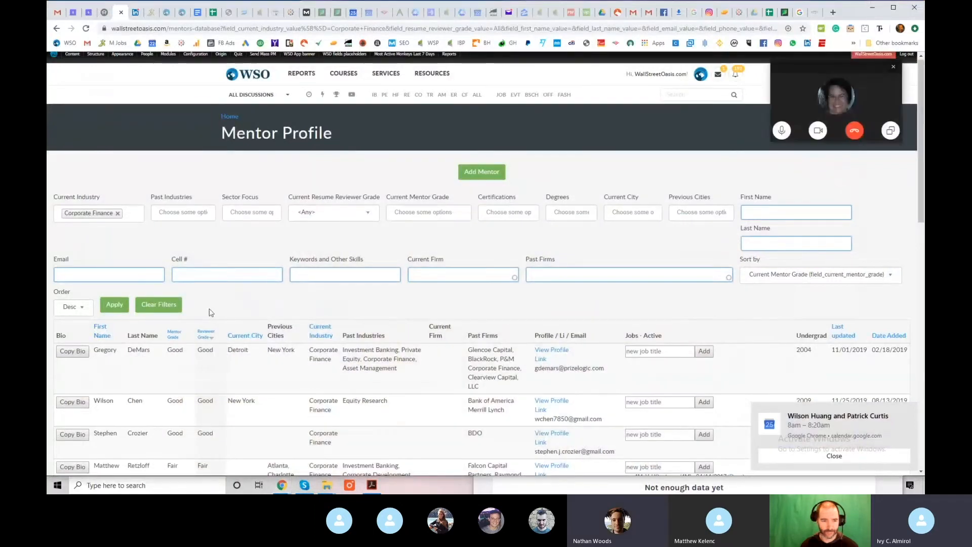
pyautogui.moveTo(891, 216)
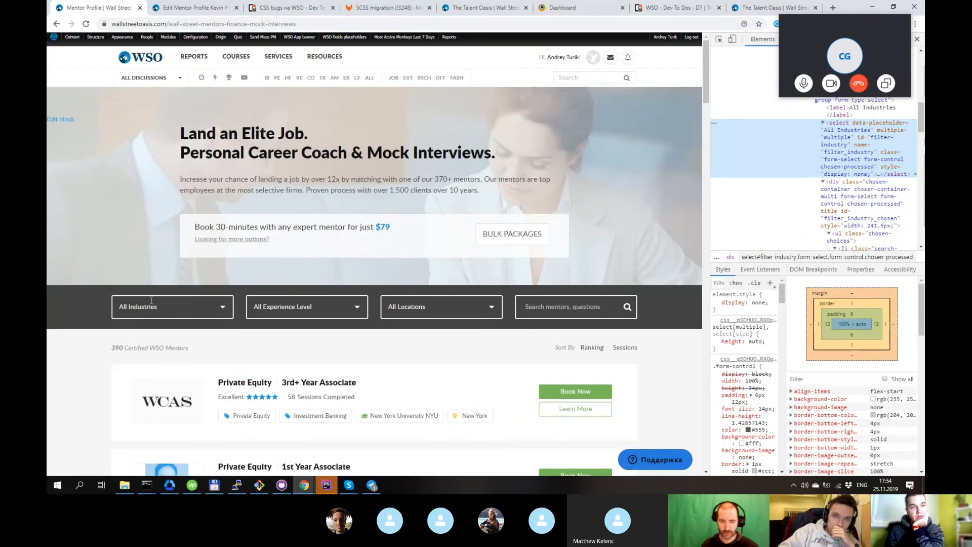
pyautogui.scroll(-3)
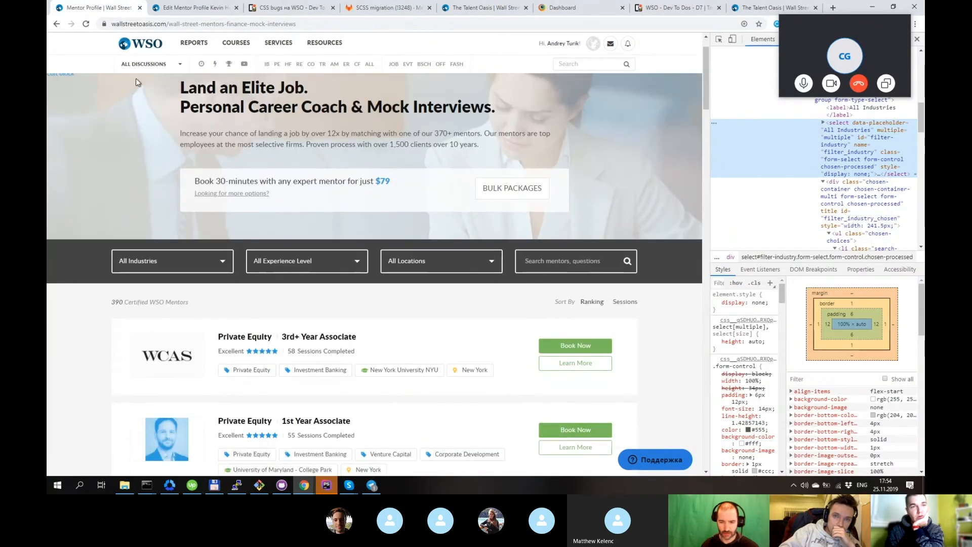
pyautogui.click(192, 8)
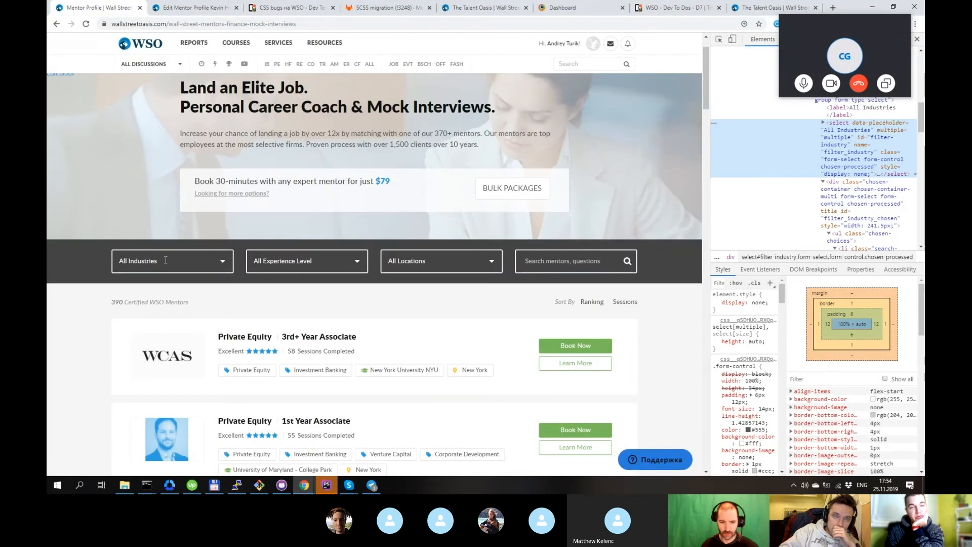
pyautogui.click(194, 7)
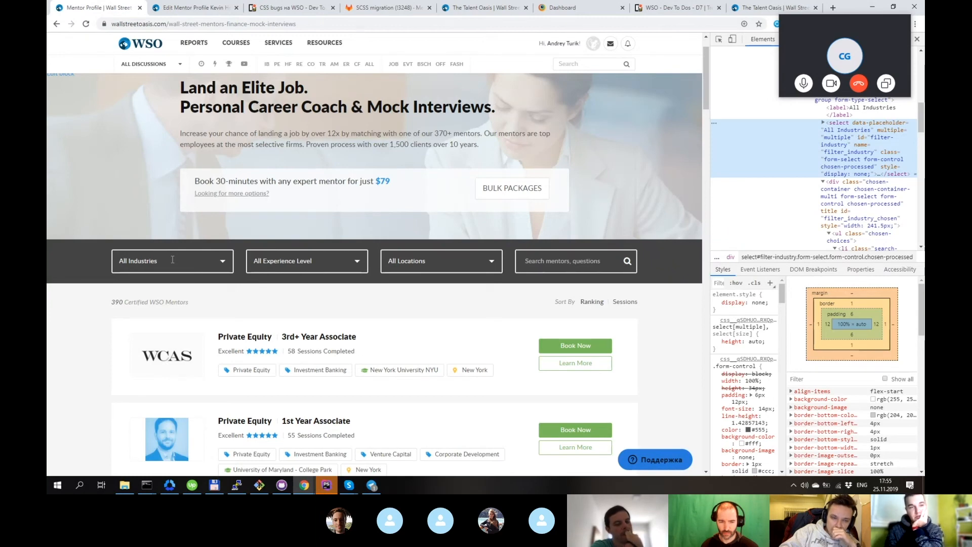
pyautogui.moveTo(245, 337)
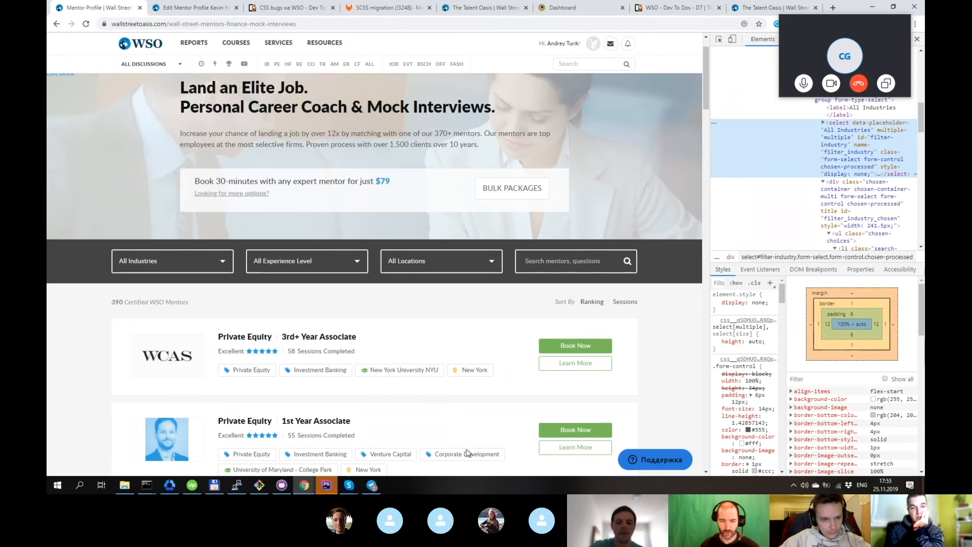
pyautogui.scroll(-3)
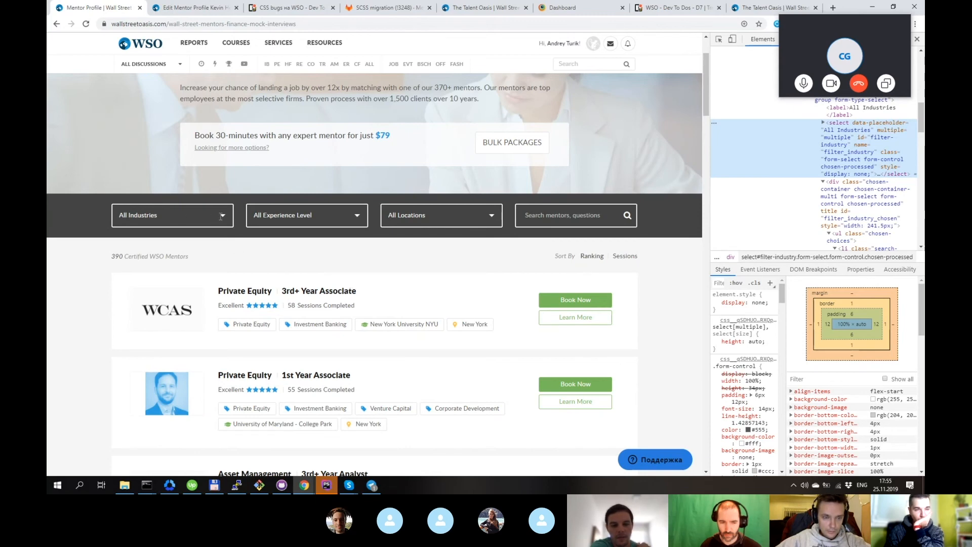
pyautogui.click(172, 215)
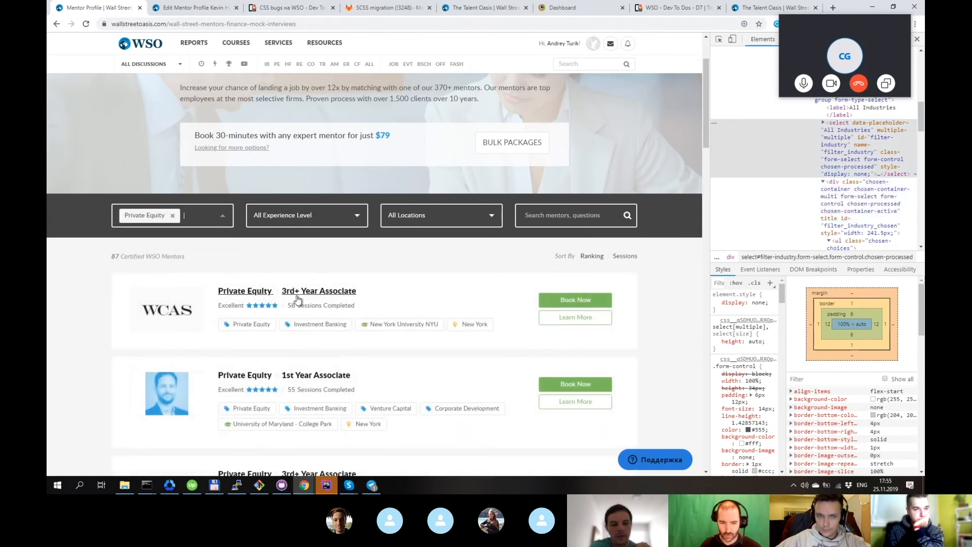
pyautogui.scroll(-3)
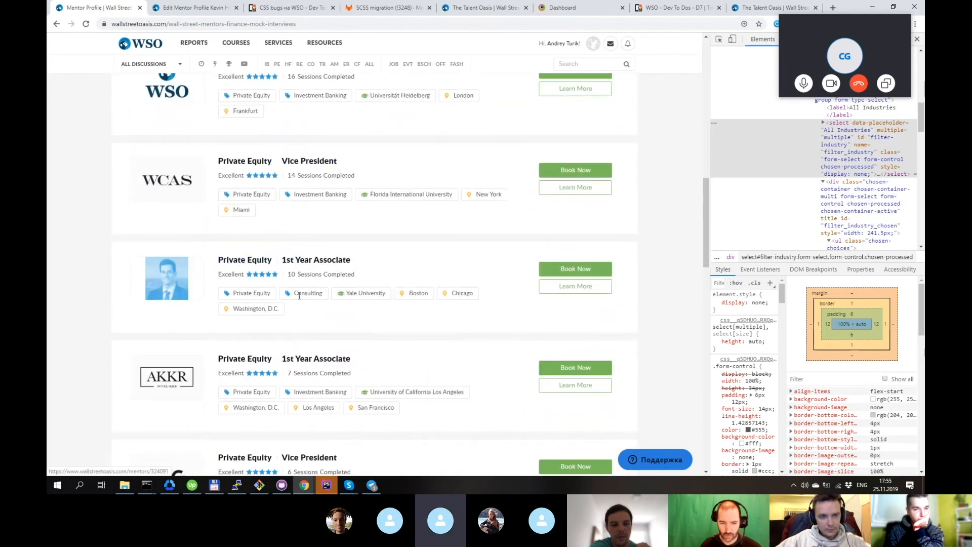
pyautogui.scroll(-3)
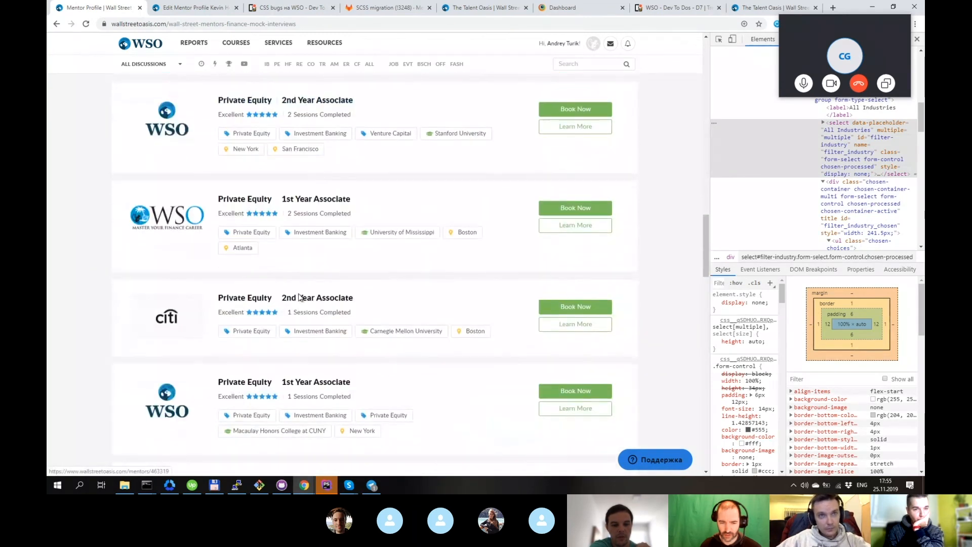
pyautogui.scroll(-3)
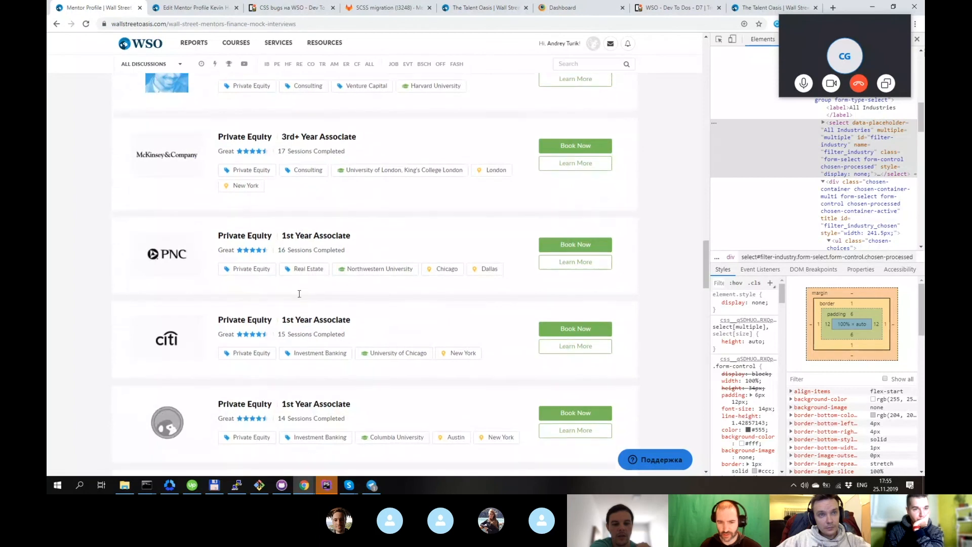
pyautogui.scroll(-3)
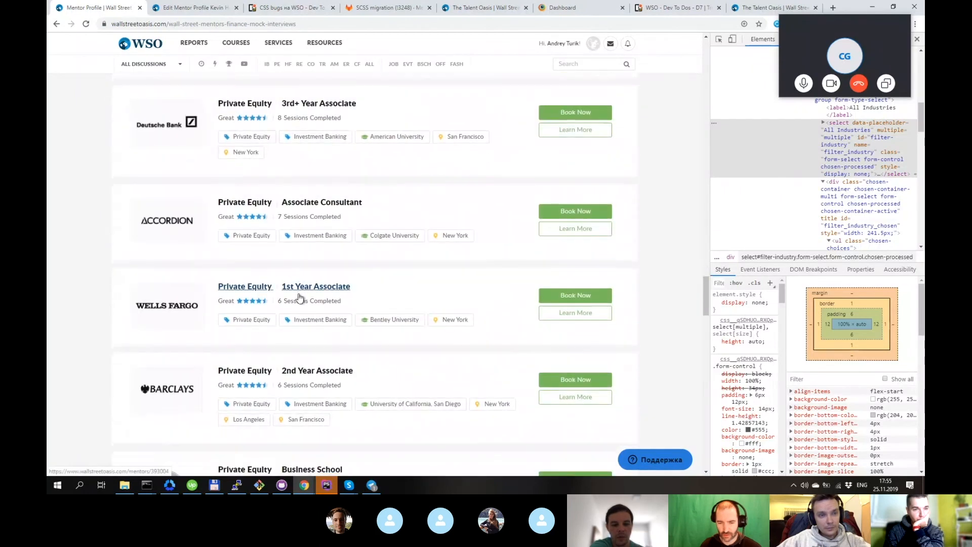
pyautogui.scroll(-3)
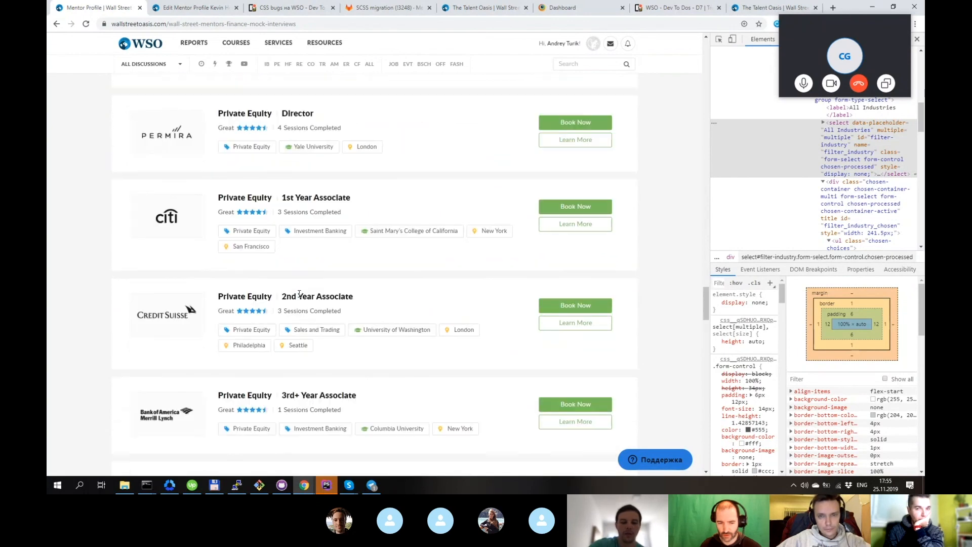
pyautogui.scroll(-3)
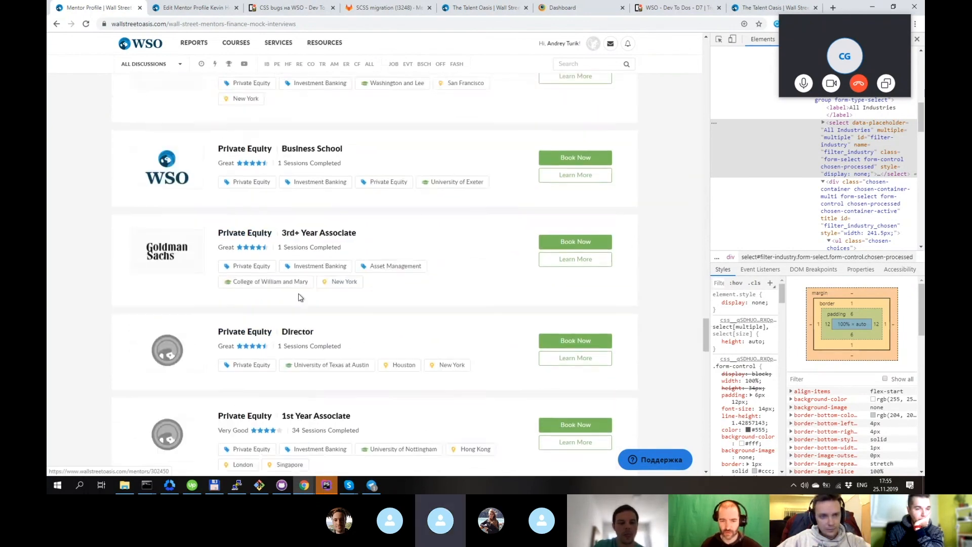
pyautogui.scroll(-3)
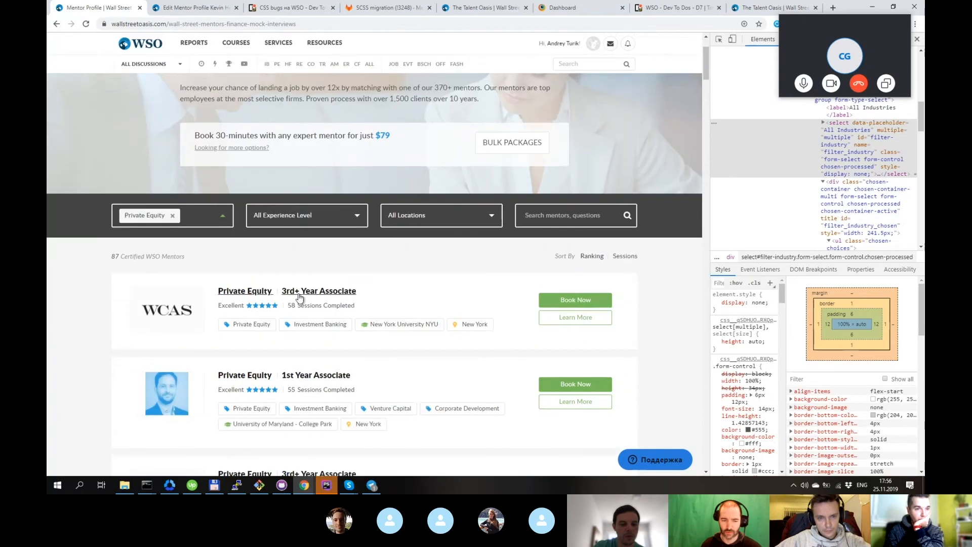
# - Clear the Private Equity tag so the mentor search lists all 390 certified mentors
pyautogui.click(173, 215)
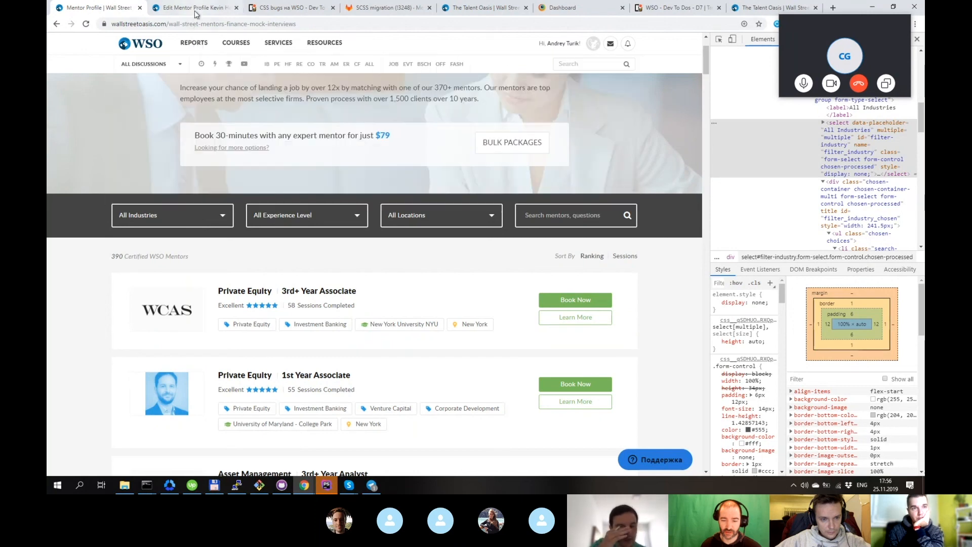
pyautogui.moveTo(140, 281)
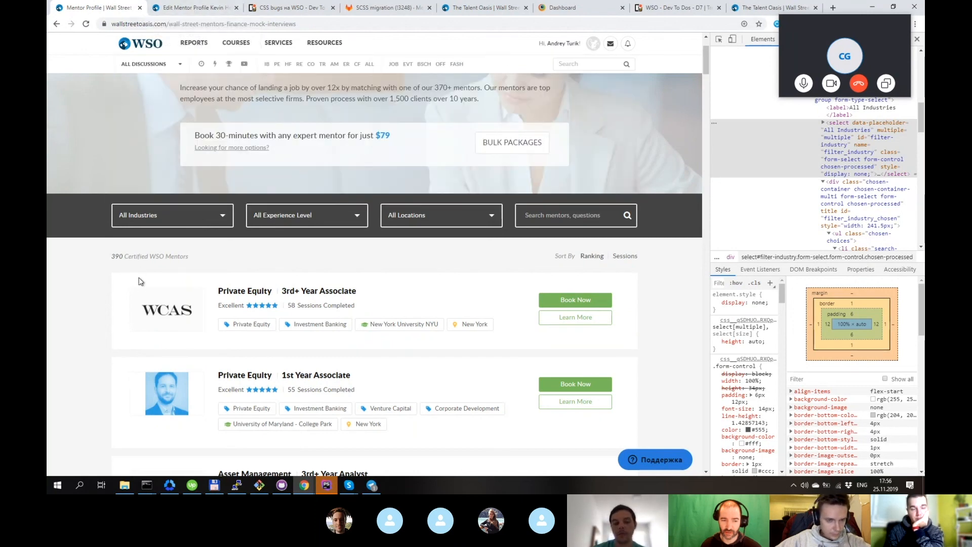